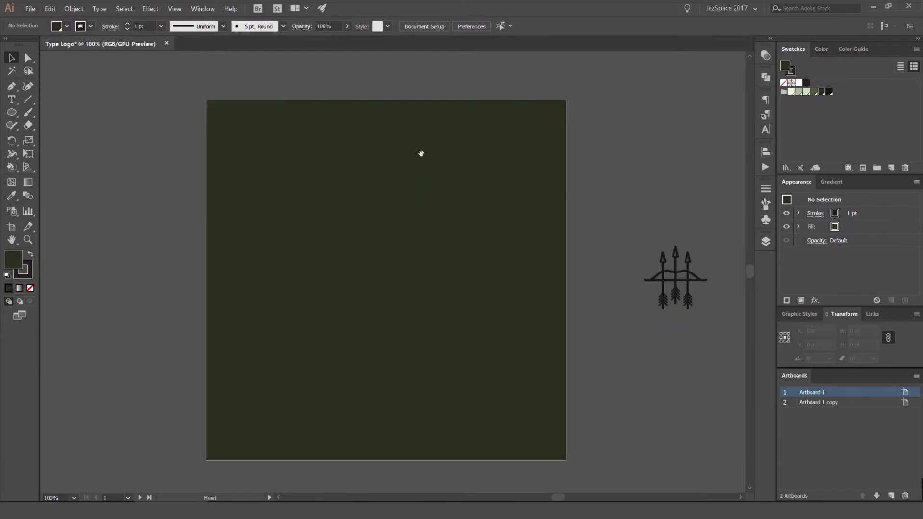
# Make the empty square Artboard 1 copy the active artboard
pyautogui.click(818, 402)
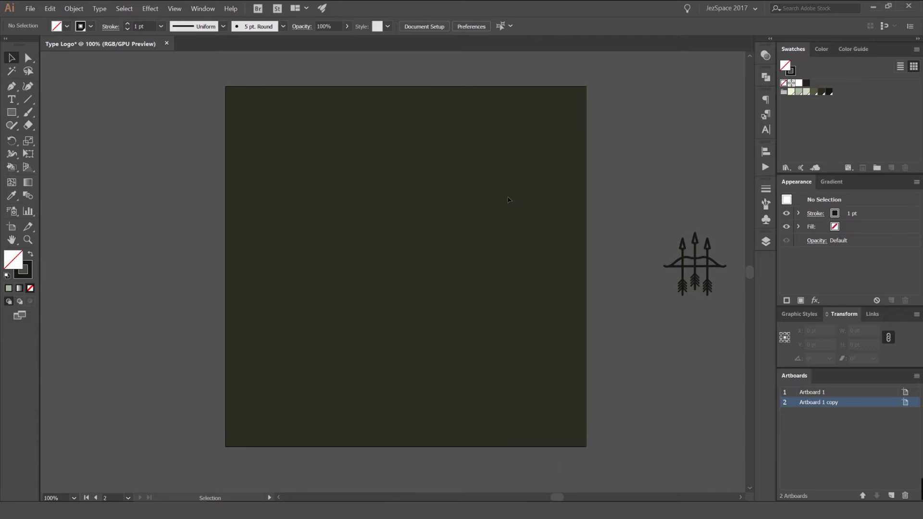
# Draw a centred circle with a white 25 pt stroke and a smaller concentric 5 pt circle inside
pyautogui.click(11, 111)
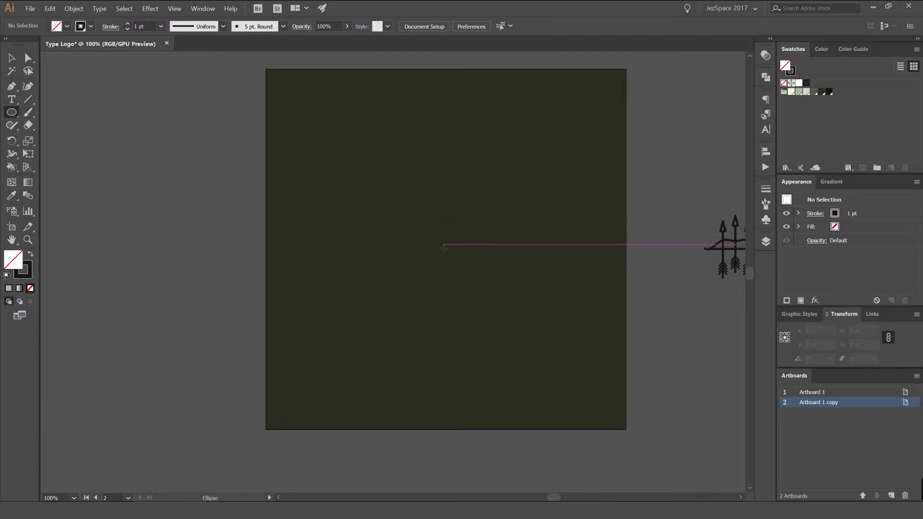
pyautogui.moveTo(444, 247); pyautogui.dragTo(524, 321)
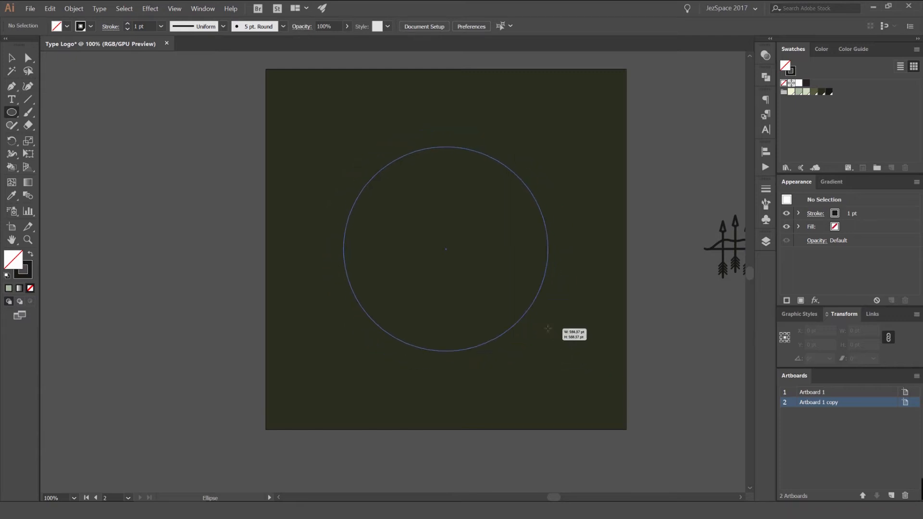
pyautogui.click(445, 248)
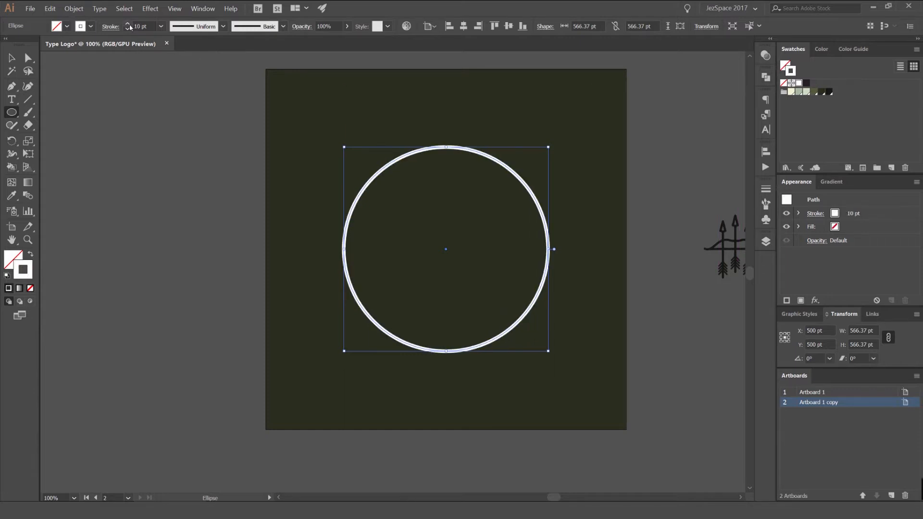
pyautogui.click(127, 23)
pyautogui.write('25')
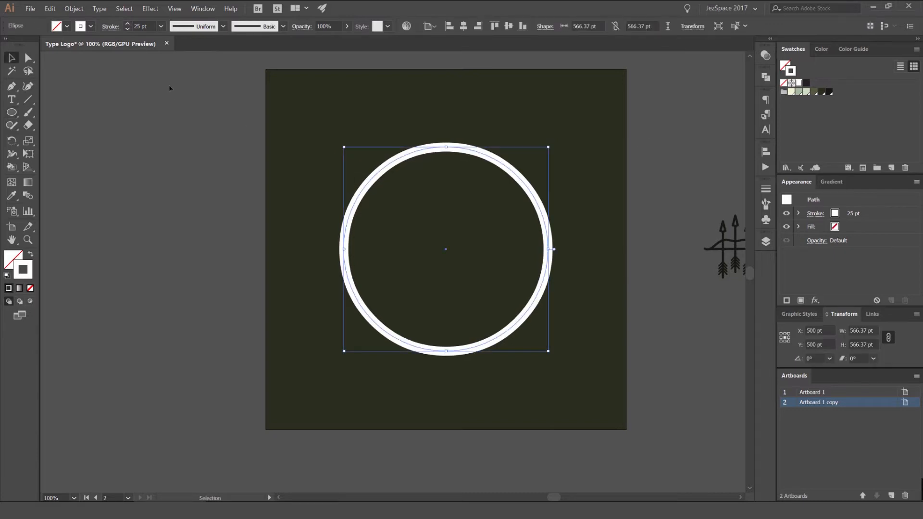
pyautogui.click(477, 104)
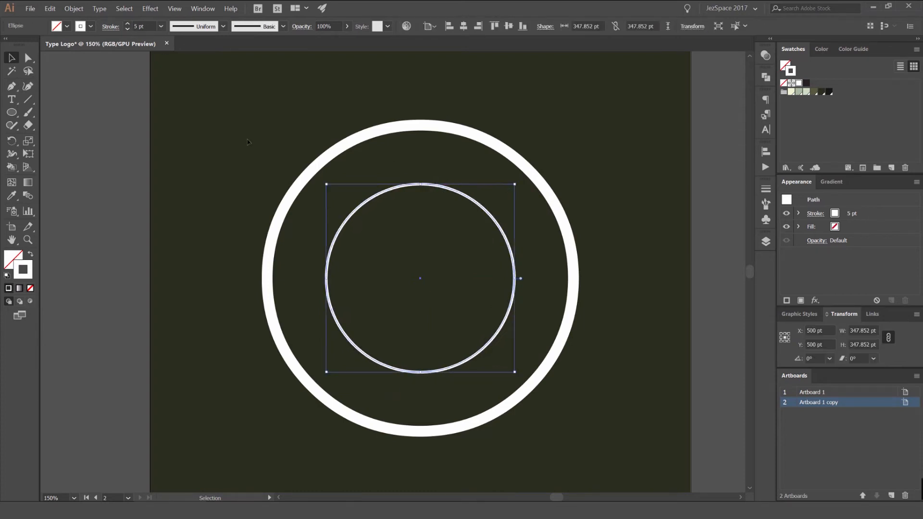
# Set ARCHERY COMPANY as type on a path along the inner circle
pyautogui.click(12, 99)
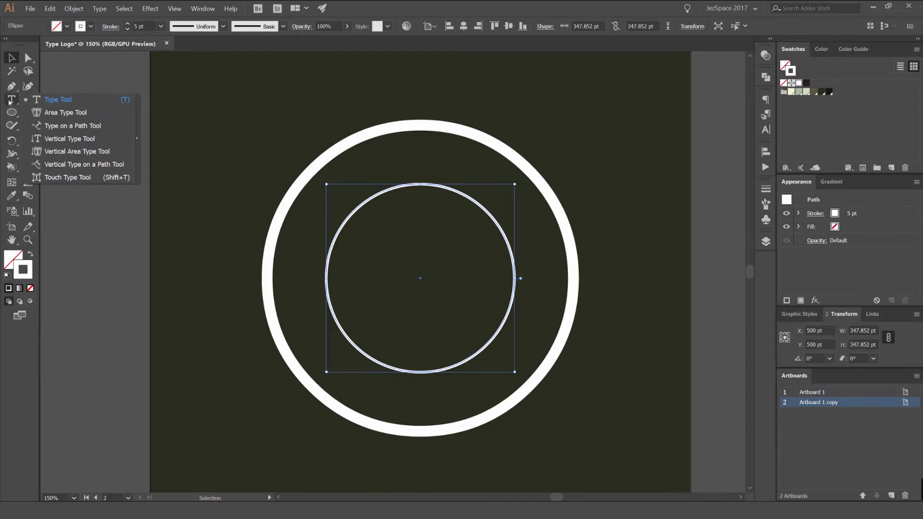
pyautogui.moveTo(67, 127)
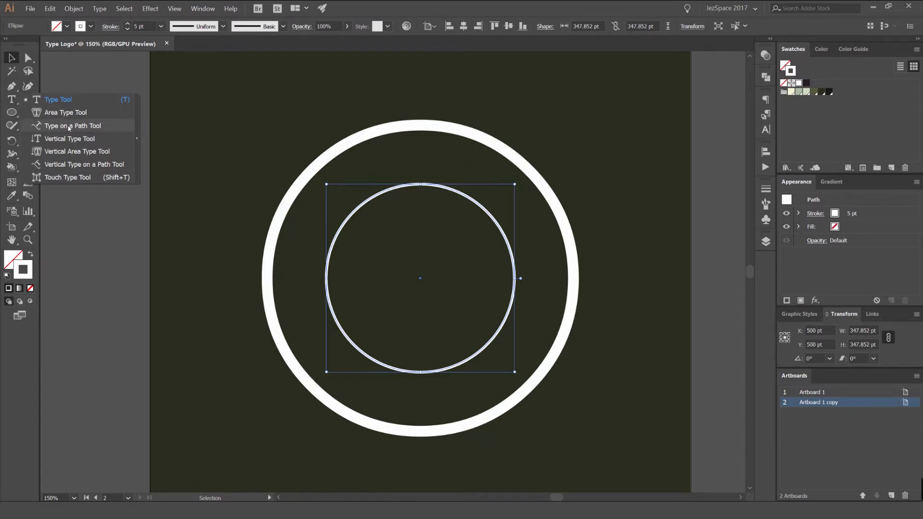
pyautogui.click(73, 125)
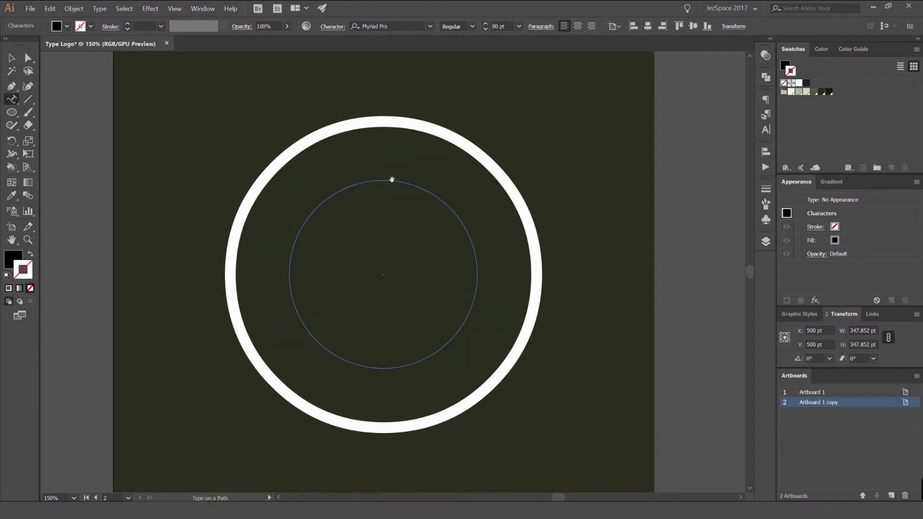
pyautogui.write('ARCHERY')
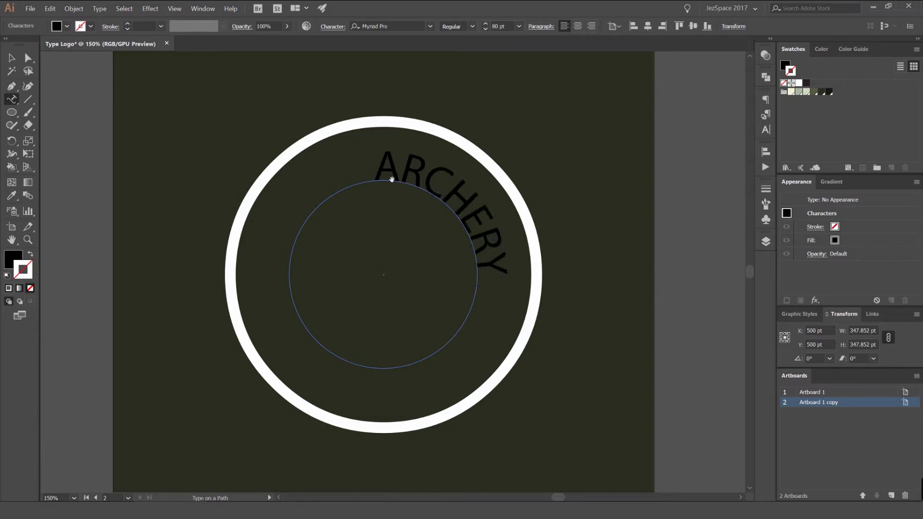
pyautogui.write('COMPANY')
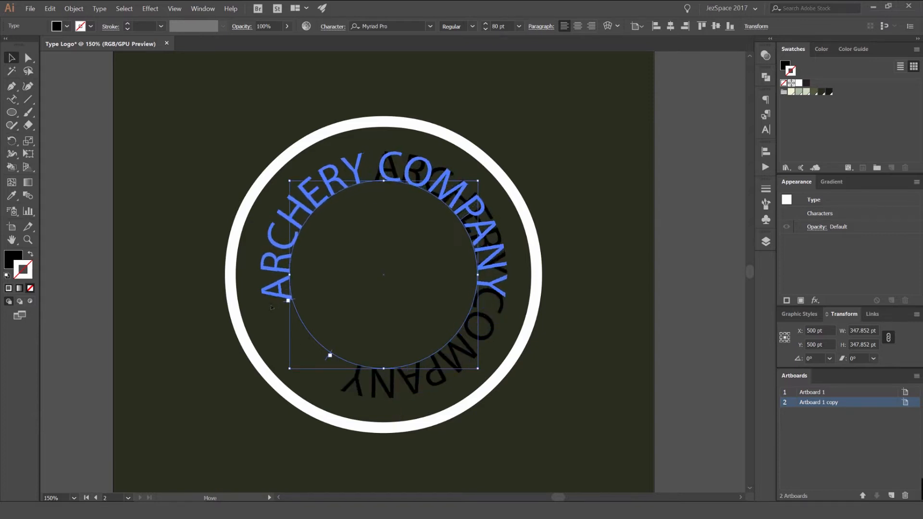
# Change the curved text to bold white Montserrat from the font list
pyautogui.write('MO')
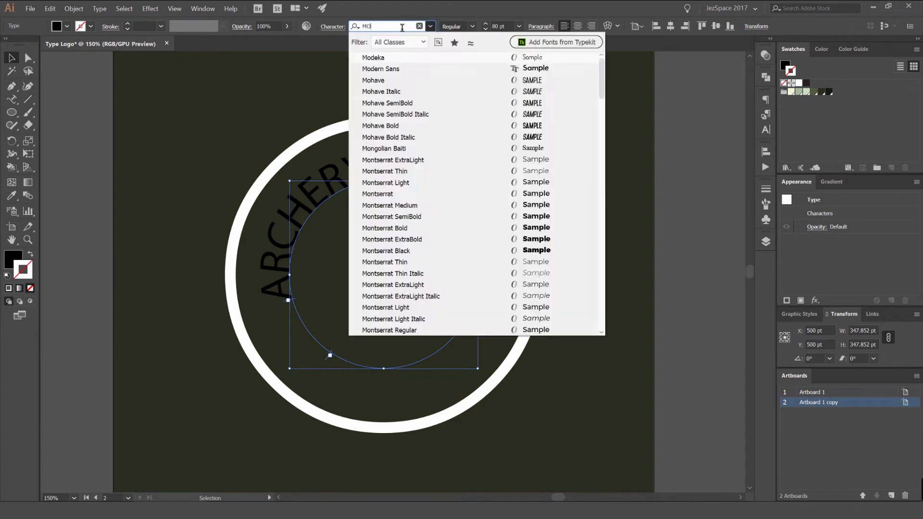
pyautogui.click(420, 27)
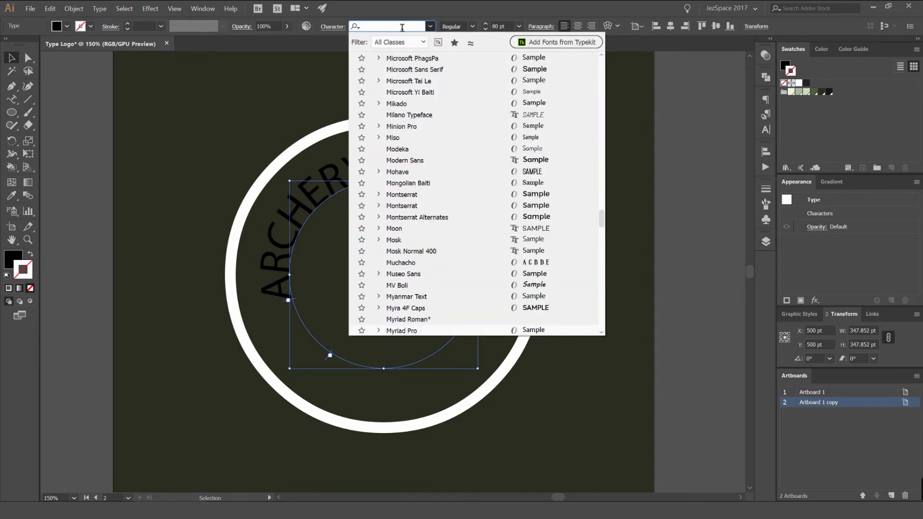
pyautogui.write('Mon')
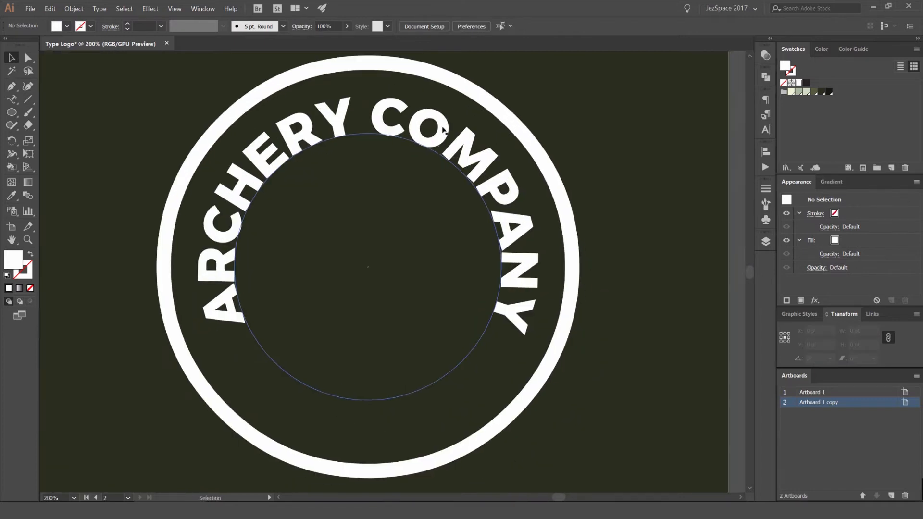
# Add a second curved line reading NORTH WEST SYDNEY on a smaller inner circle
pyautogui.click(438, 138)
pyautogui.write('NORTH WEST')
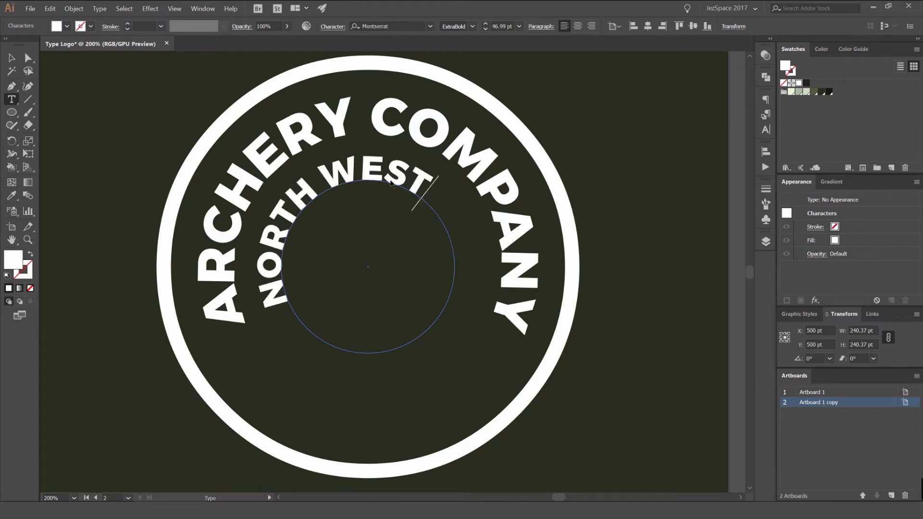
pyautogui.write('SYDNEY')
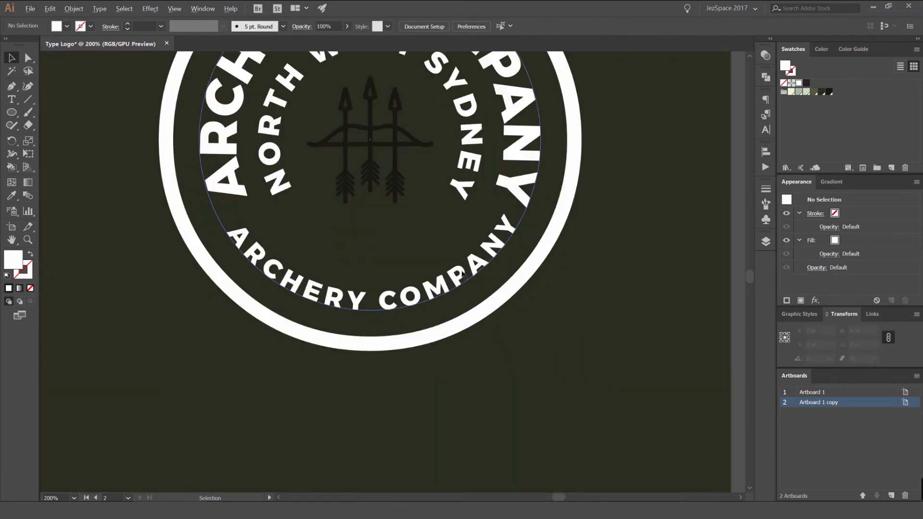
# Rewrite the bottom arc text as the HIGH QUALITY slogan
pyautogui.click(11, 99)
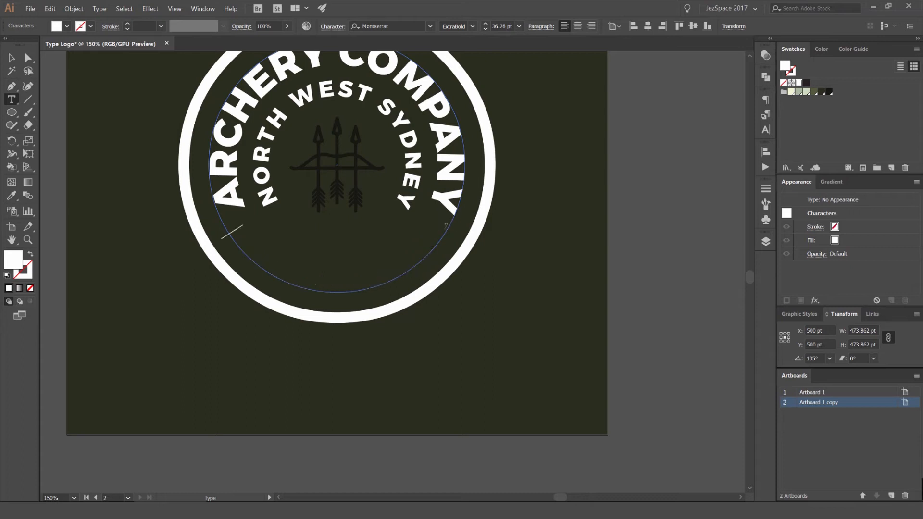
pyautogui.write('HIGH QUALIT')
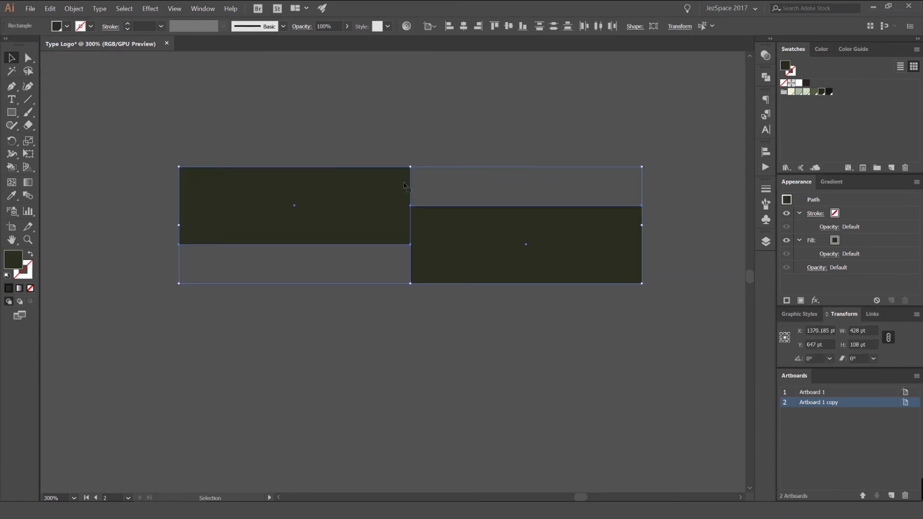
# Mirror the ribbon tail to the other side with the Reflect Tool
pyautogui.click(524, 244)
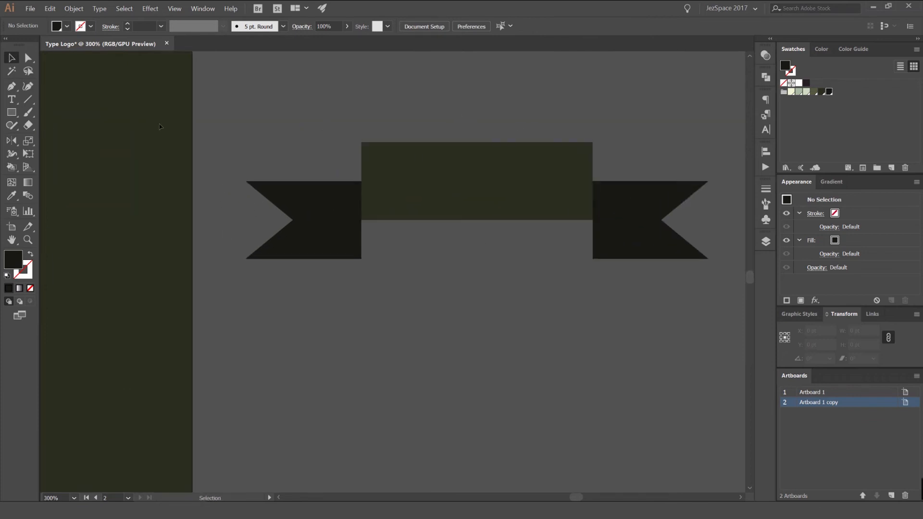
pyautogui.click(11, 141)
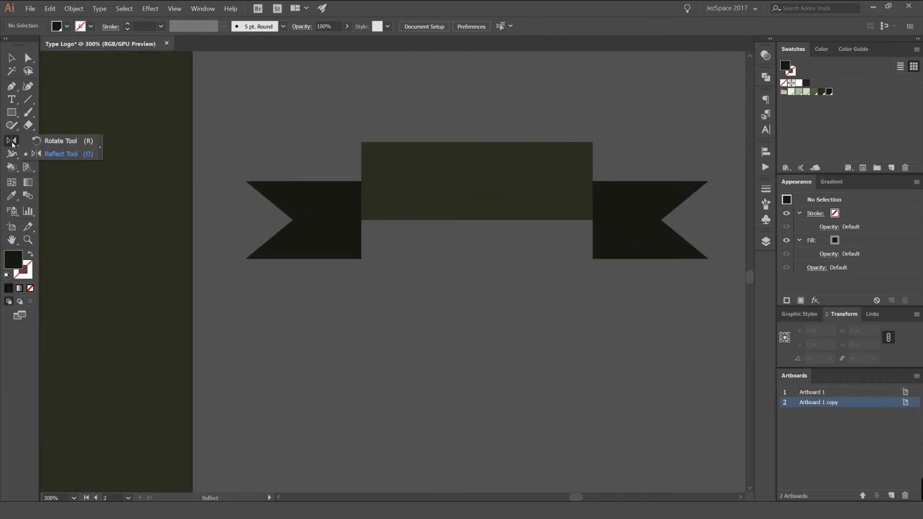
pyautogui.click(441, 229)
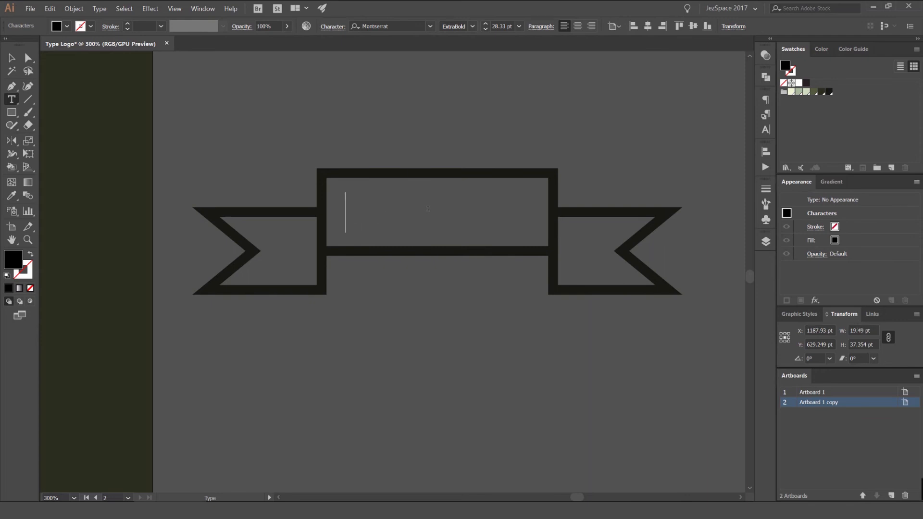
# Add white text in the ribbon and give the ribbon outline round corner joins
pyautogui.write('DESIGNER')
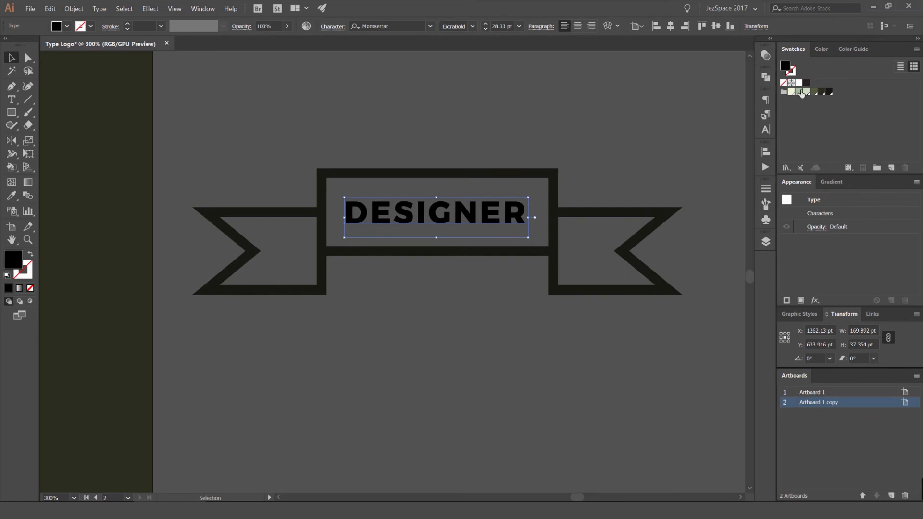
pyautogui.click(791, 93)
pyautogui.write('ULTIMATE')
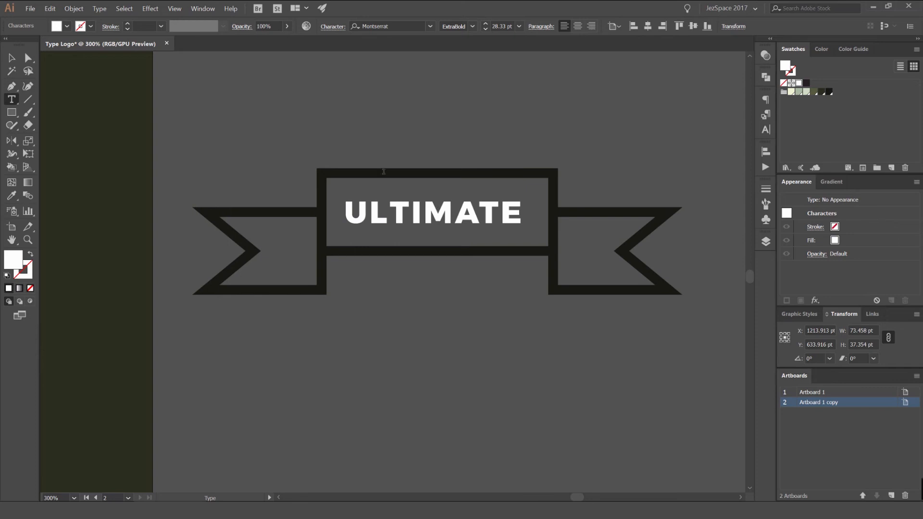
pyautogui.click(10, 57)
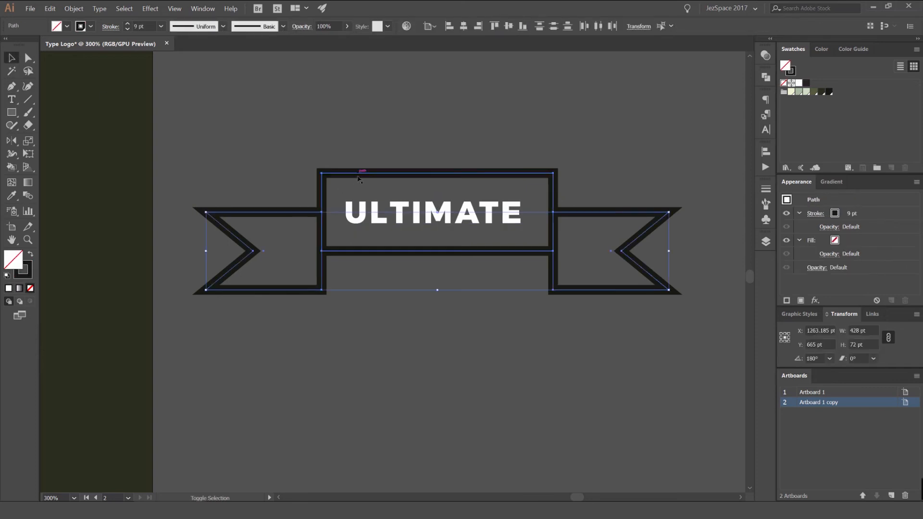
pyautogui.click(110, 26)
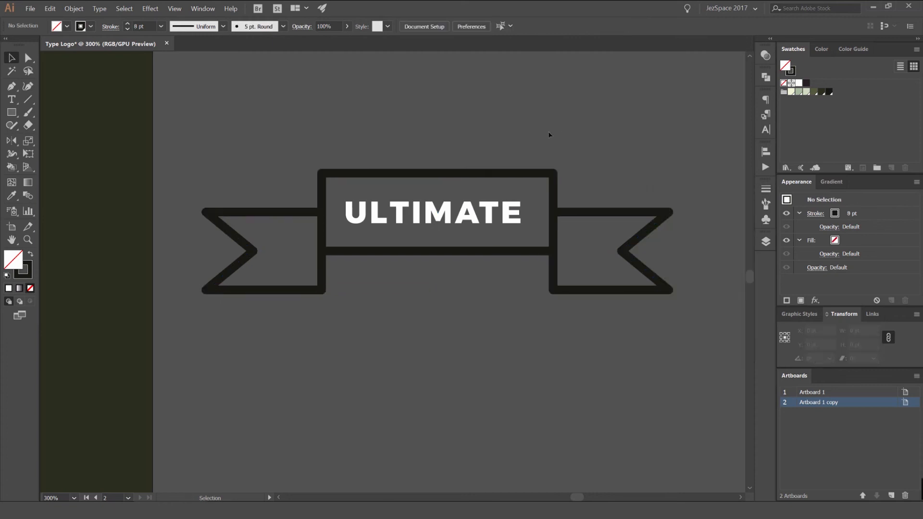
pyautogui.click(434, 212)
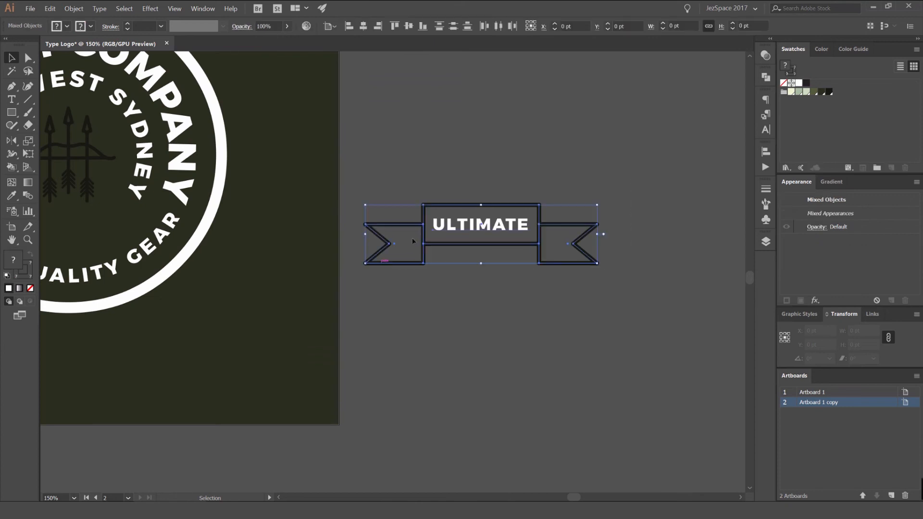
# Warp the ribbon with Envelope Distort, Style Arc, Bend -23%, and confirm
pyautogui.click(73, 8)
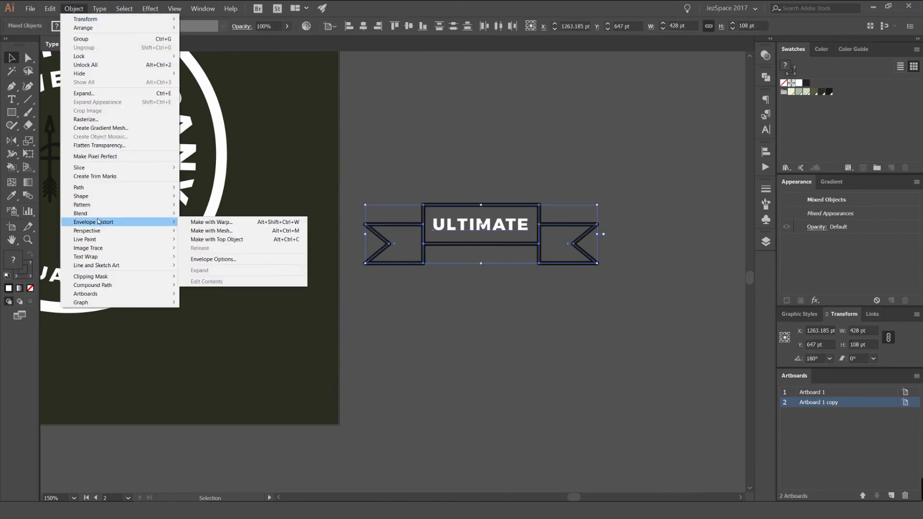
pyautogui.moveTo(210, 222)
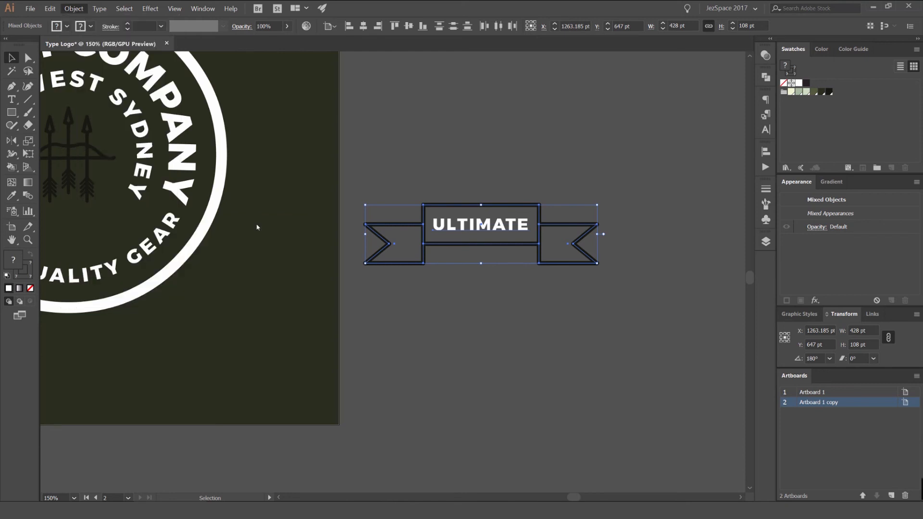
pyautogui.moveTo(737, 229); pyautogui.dragTo(731, 230)
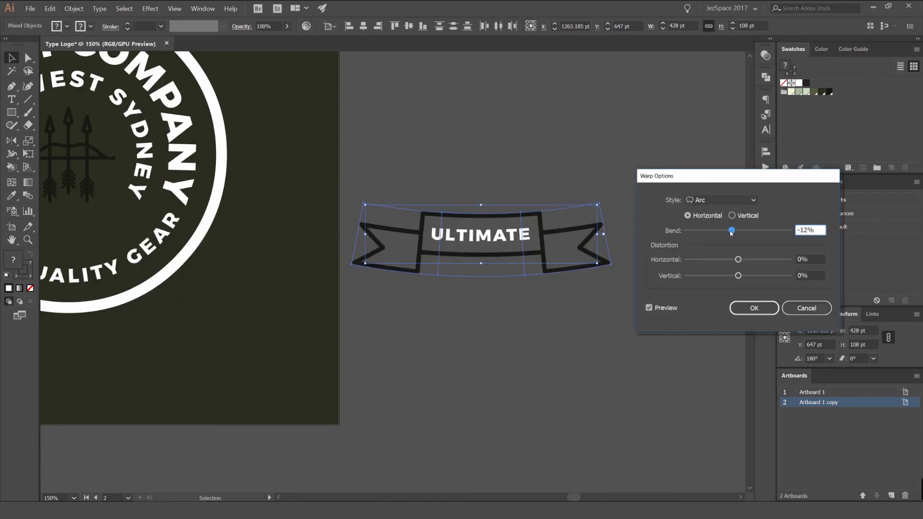
pyautogui.moveTo(732, 230); pyautogui.dragTo(752, 230)
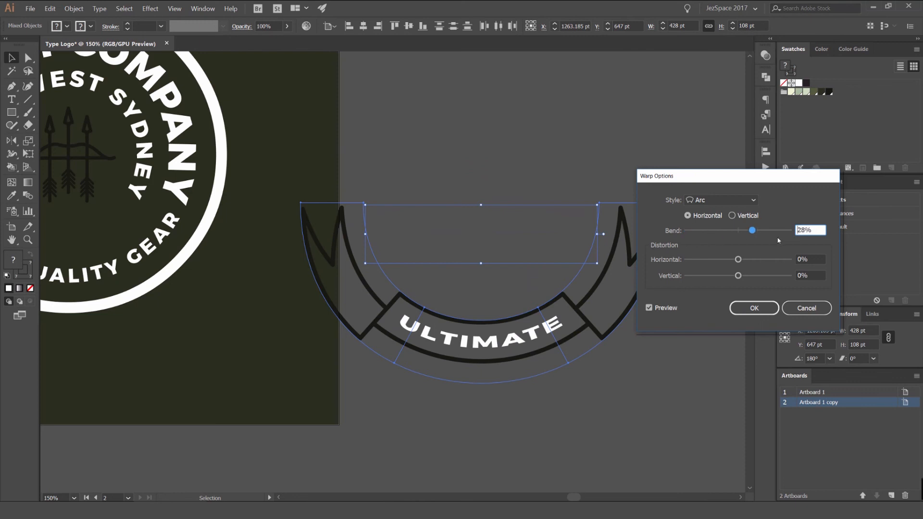
pyautogui.moveTo(752, 230); pyautogui.dragTo(733, 229)
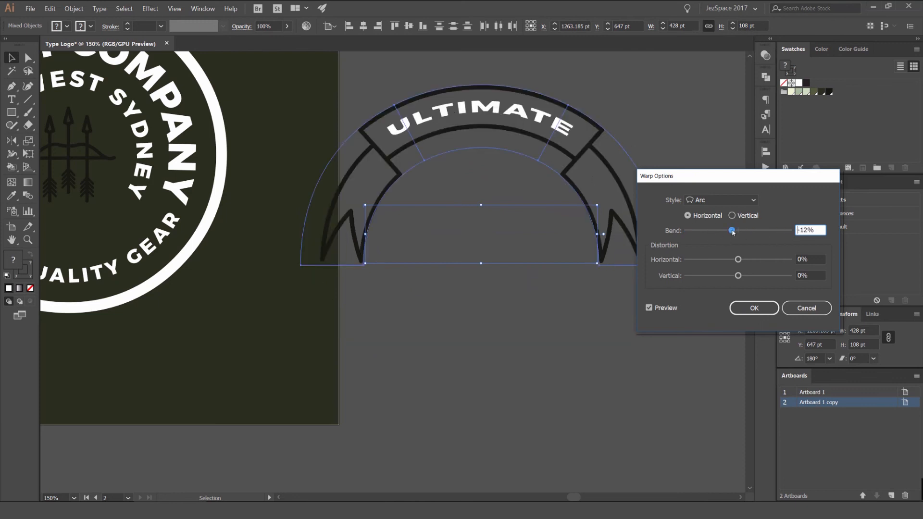
pyautogui.moveTo(733, 230); pyautogui.dragTo(725, 230)
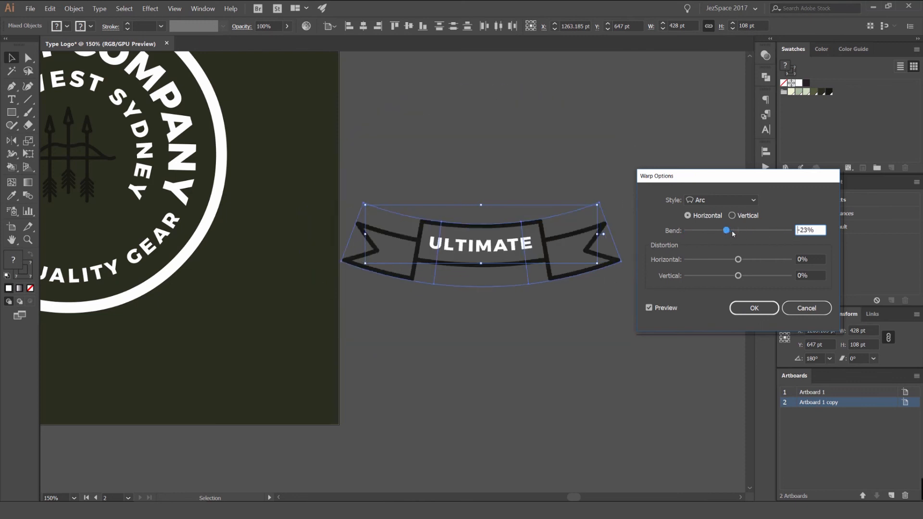
pyautogui.click(754, 307)
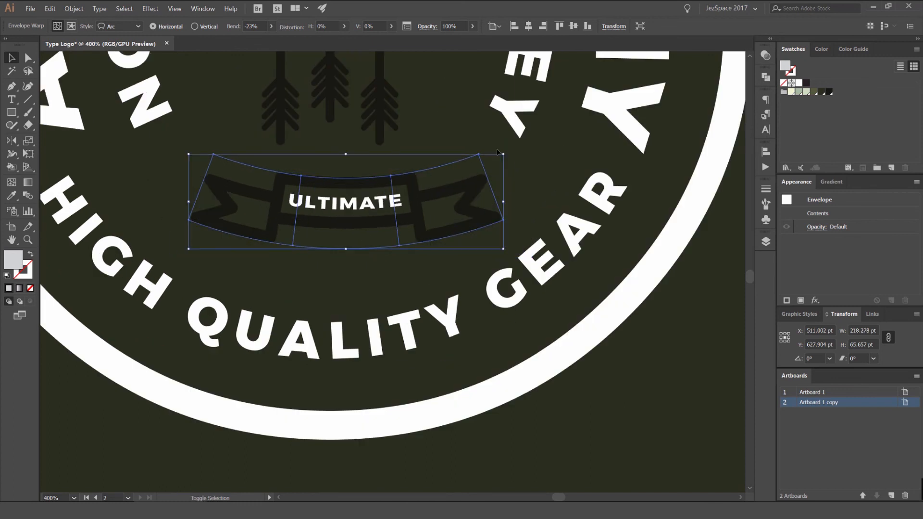
# Scale the warped ribbon down to fit in the lower part of the badge
pyautogui.moveTo(346, 200); pyautogui.dragTo(316, 206)
pyautogui.write('19')
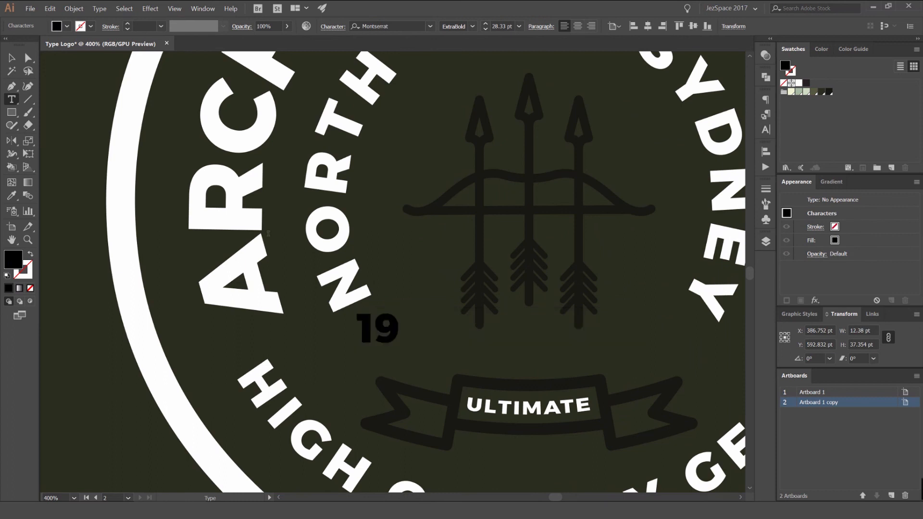
# Position '19' left of the icon and Alt-drag a copy to the right side for '85'
pyautogui.moveTo(377, 327); pyautogui.dragTo(338, 356)
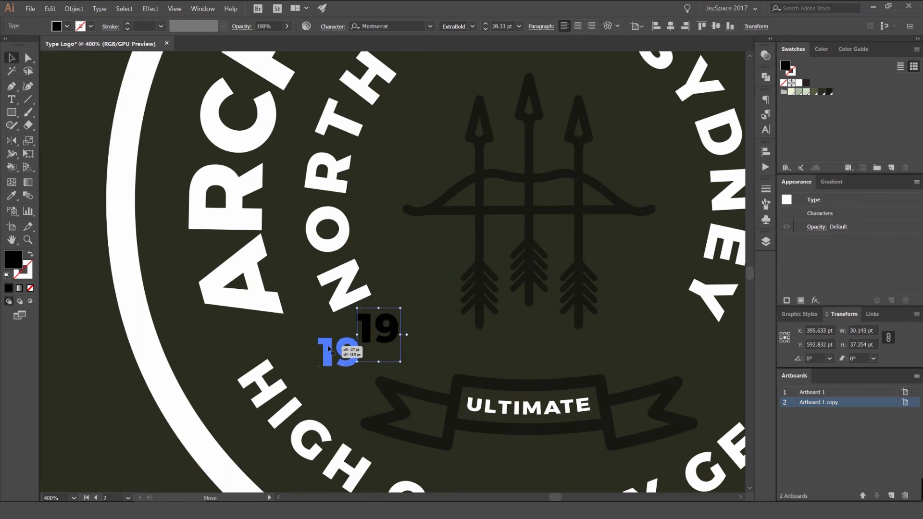
pyautogui.moveTo(336, 355); pyautogui.dragTo(419, 344)
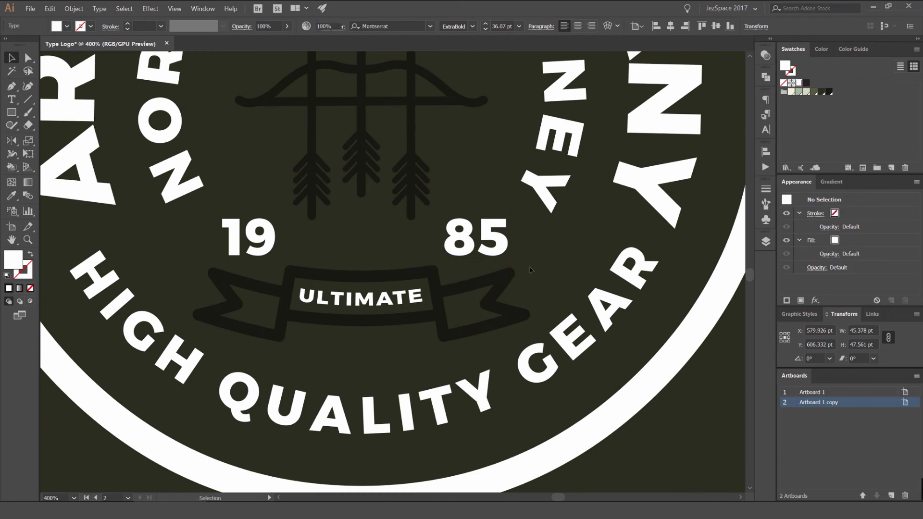
pyautogui.click(247, 235)
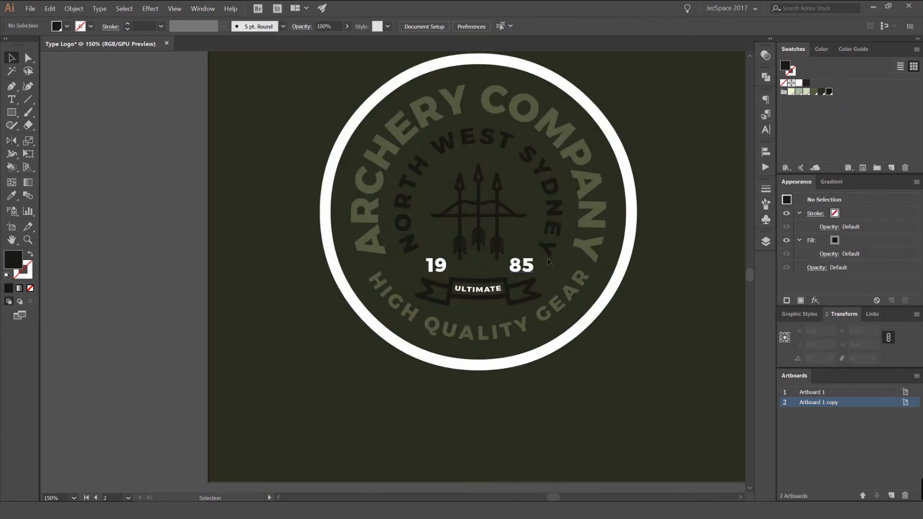
pyautogui.click(521, 265)
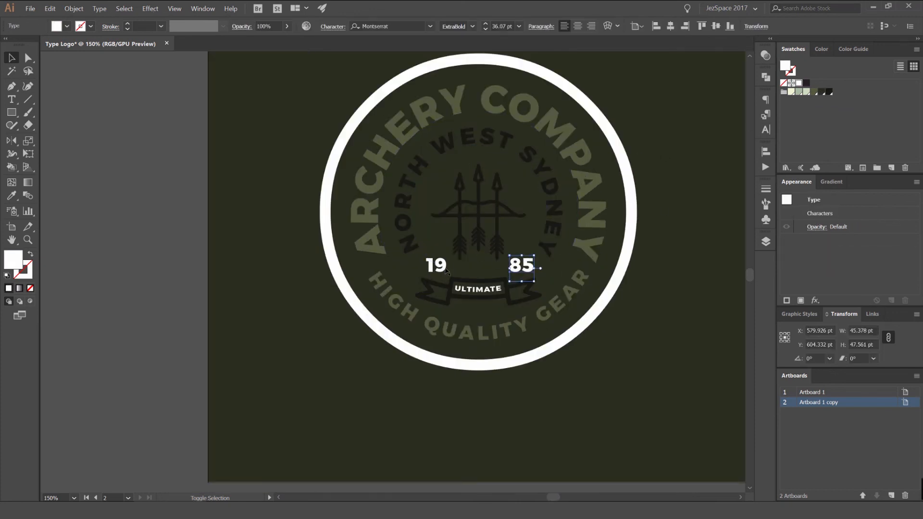